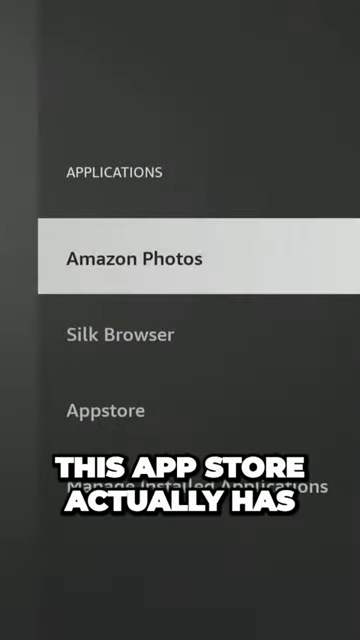
Select Appstore in the Applications list to show its settings
click(103, 410)
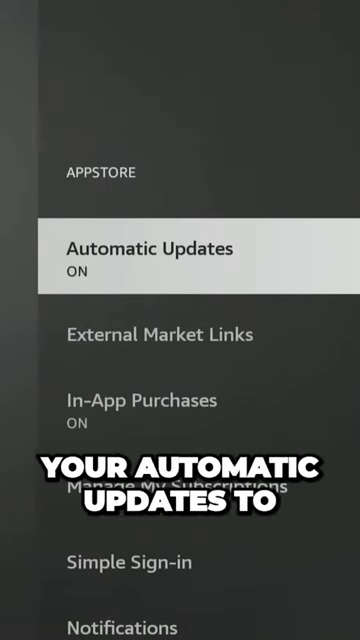
Switch Appstore Automatic Updates off and scroll down to the Notifications option
click(150, 248)
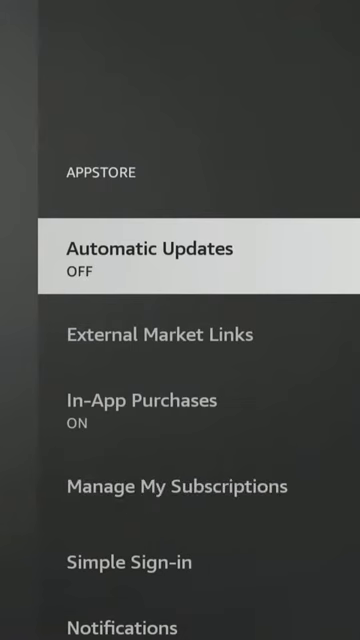
scroll(down, 3)
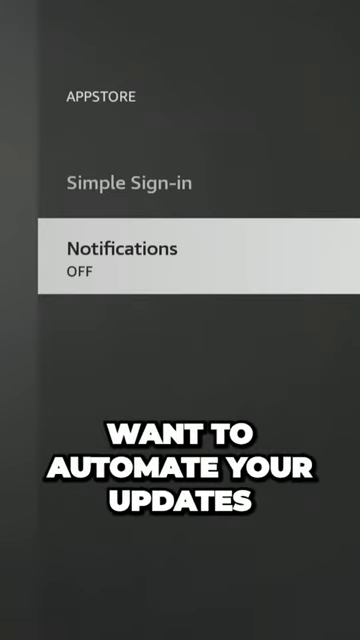